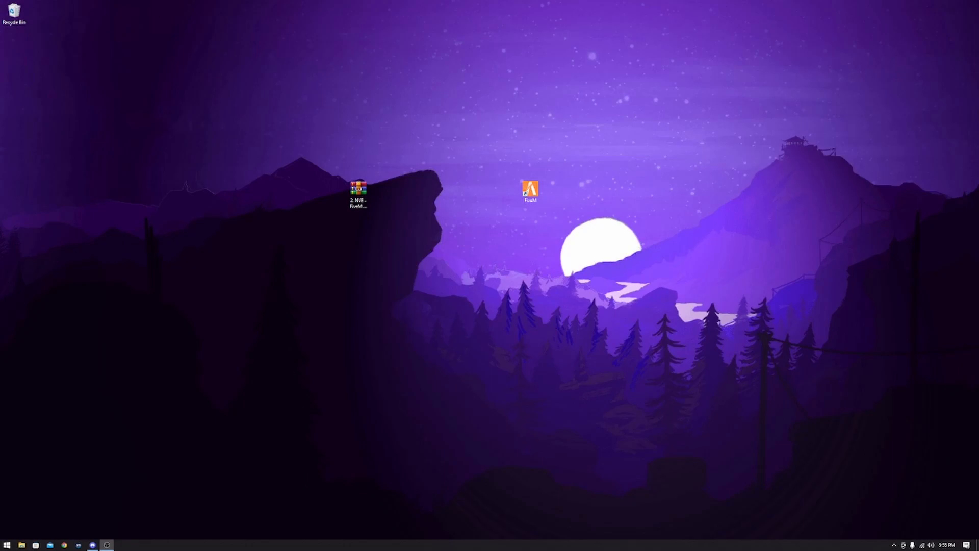
mouse_move(415, 182)
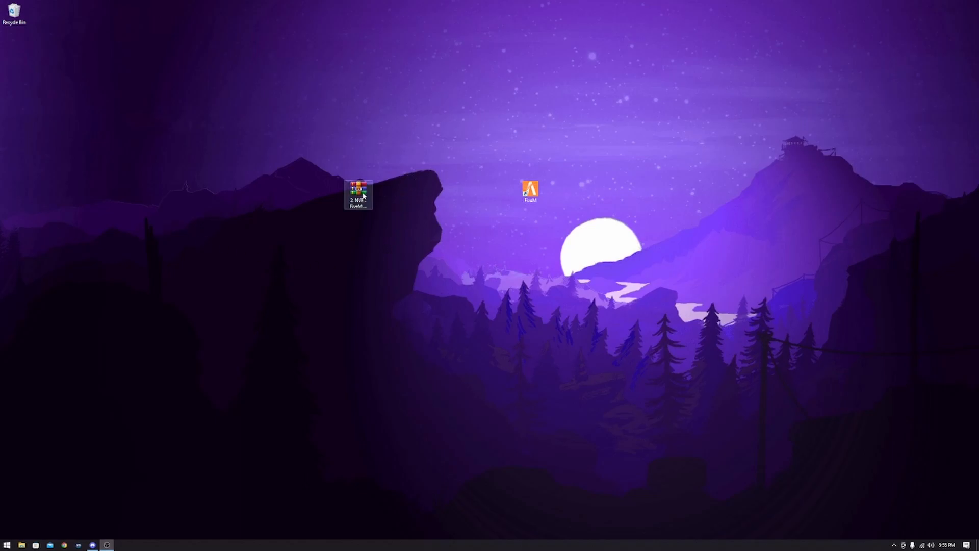
Step: Browse into the NVE archive's Main Package folder and bring up the FiveM shortcut's context menu
double_click(358, 191)
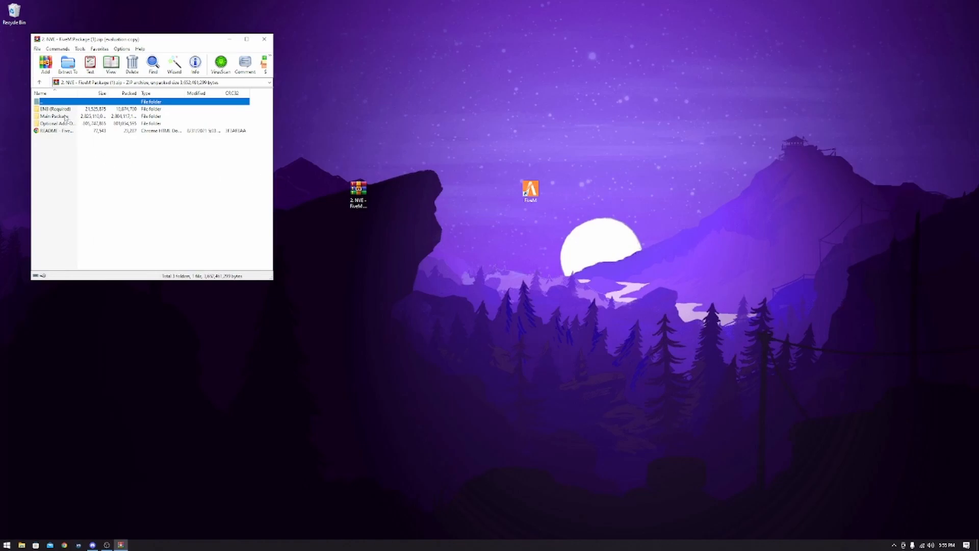
double_click(55, 116)
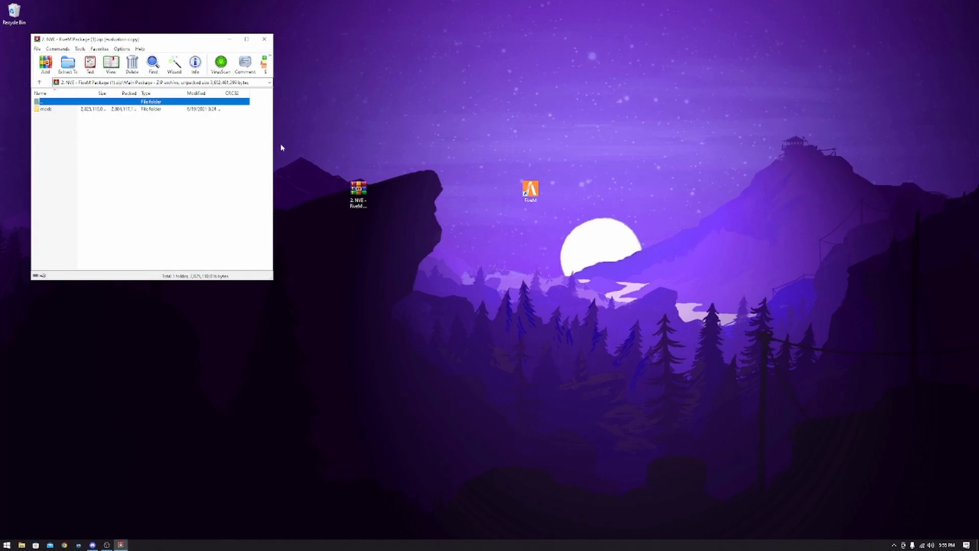
right_click(531, 191)
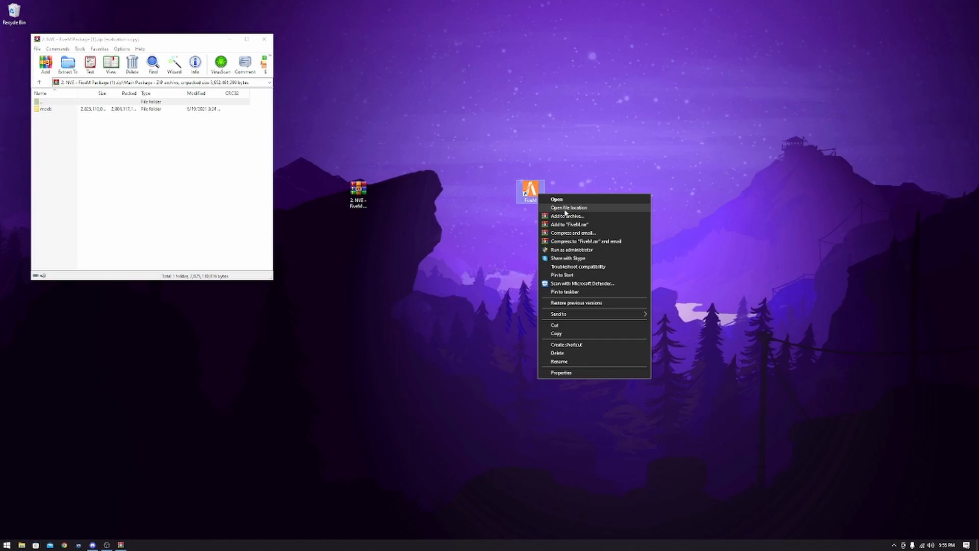
mouse_move(509, 188)
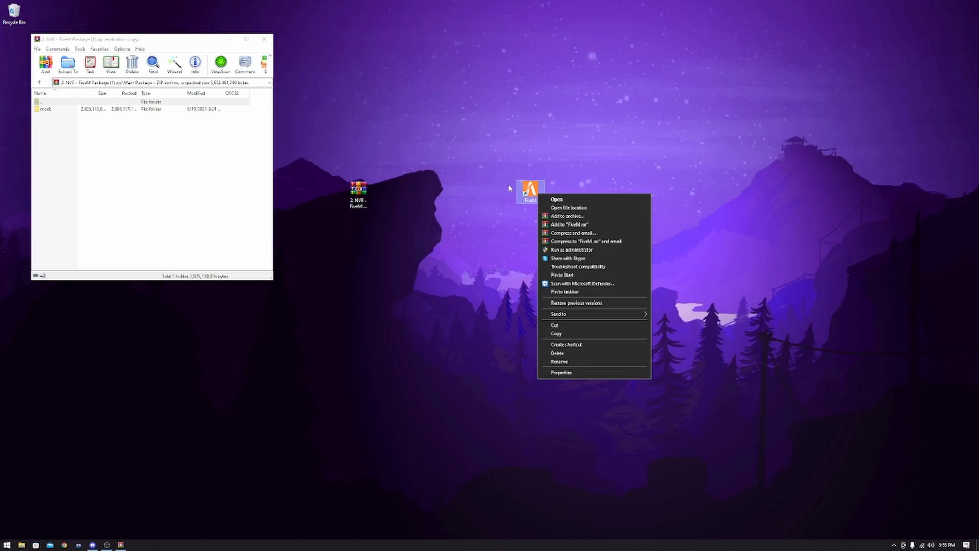
mouse_move(568, 207)
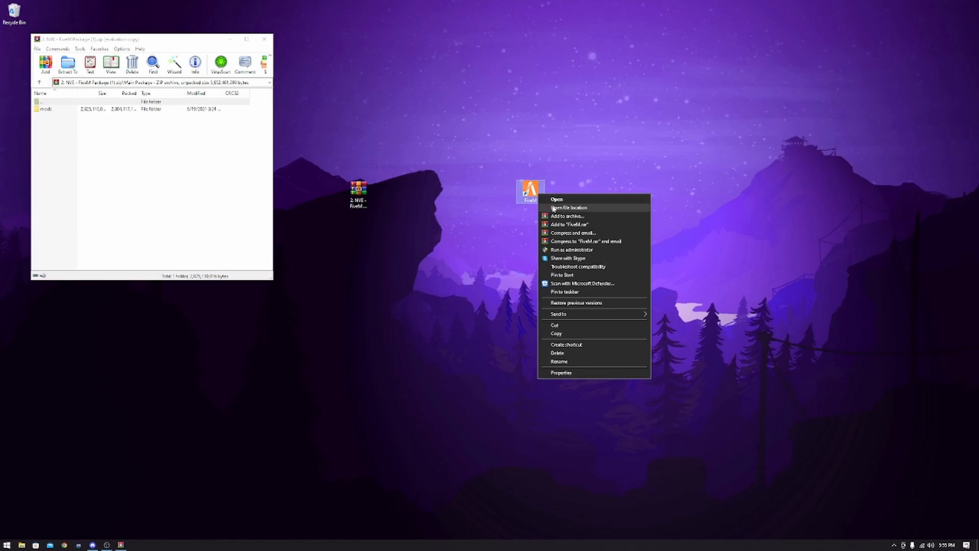
Step: From the FiveM install location, navigate into FiveM Application Data's mods folder
left_click(568, 207)
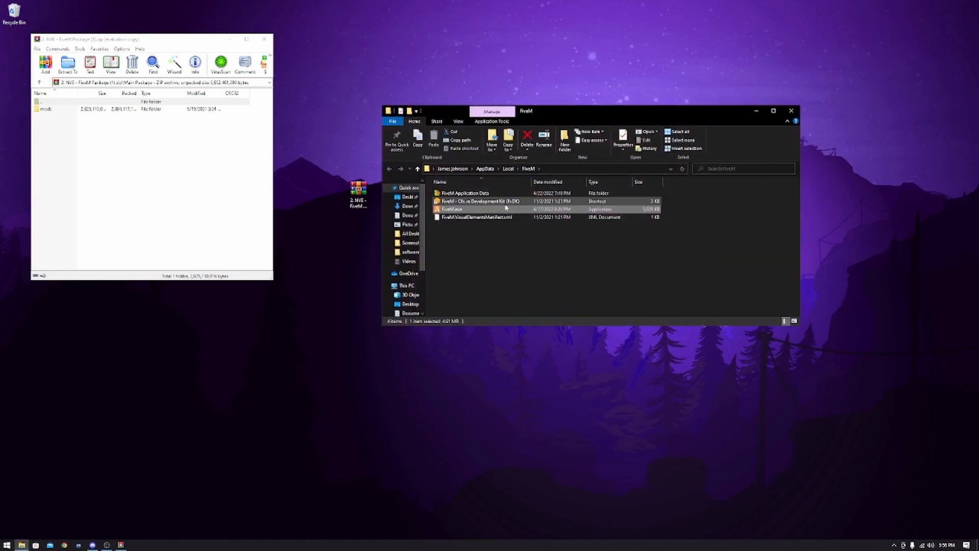
mouse_move(482, 206)
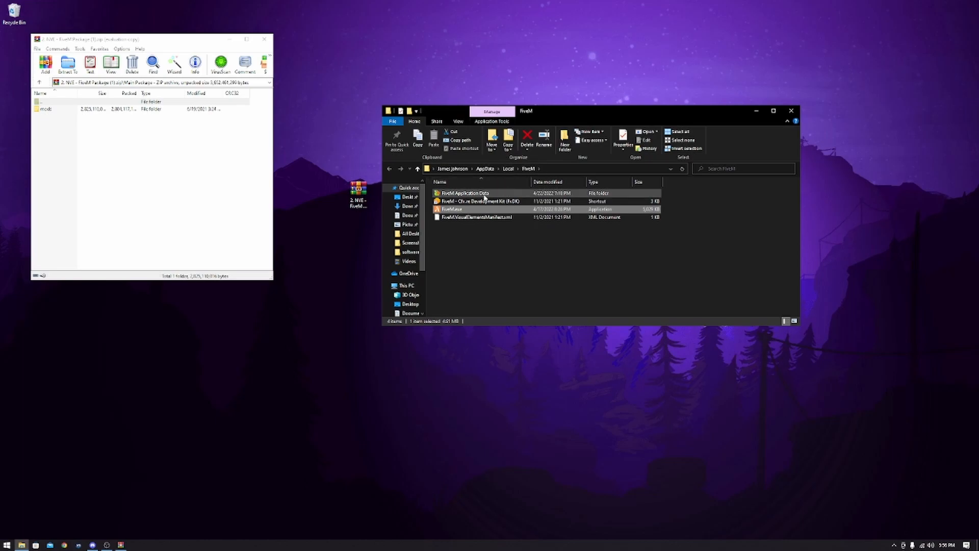
mouse_move(465, 193)
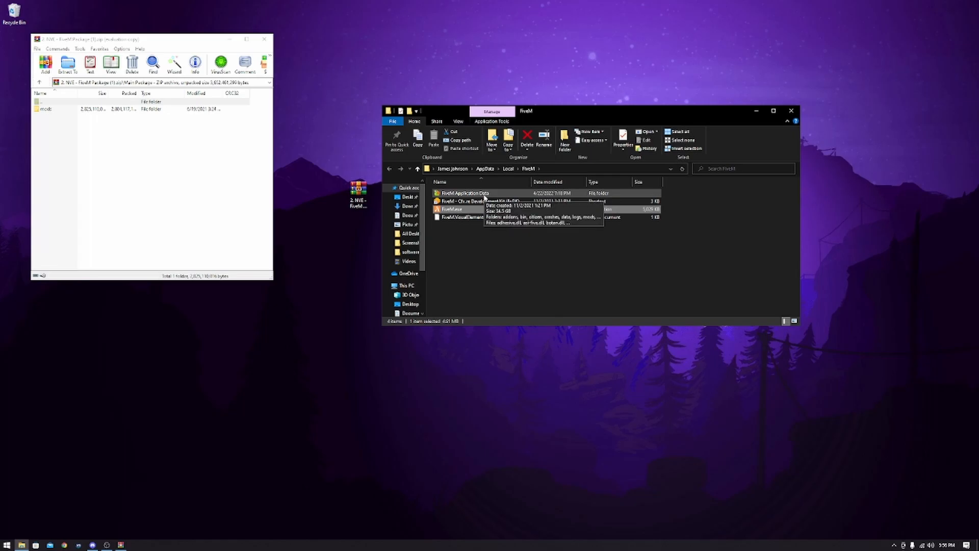
double_click(465, 192)
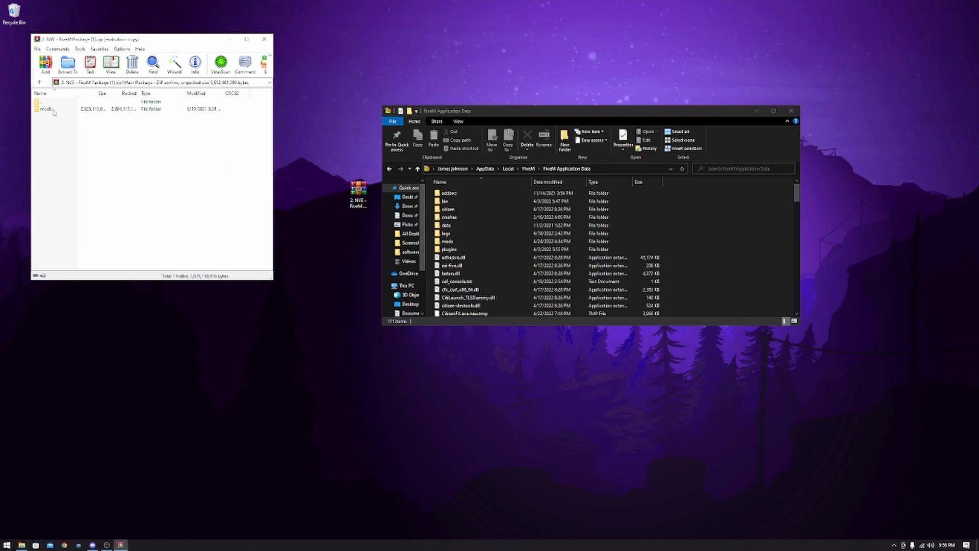
left_click(46, 109)
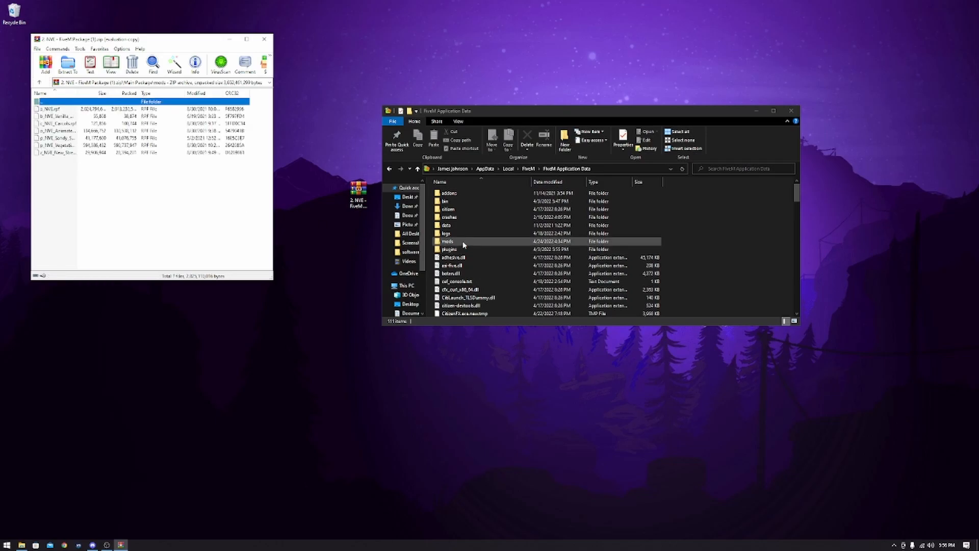
double_click(448, 241)
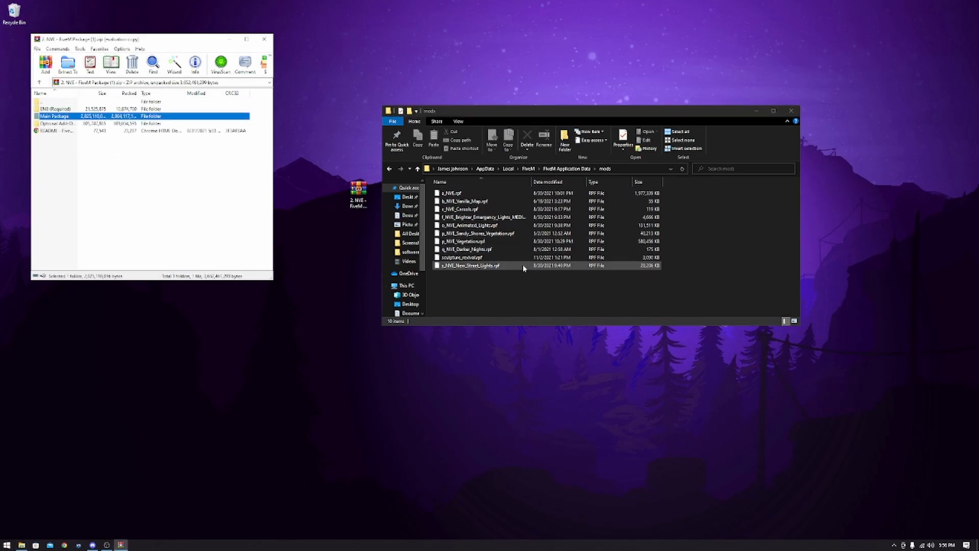
double_click(55, 115)
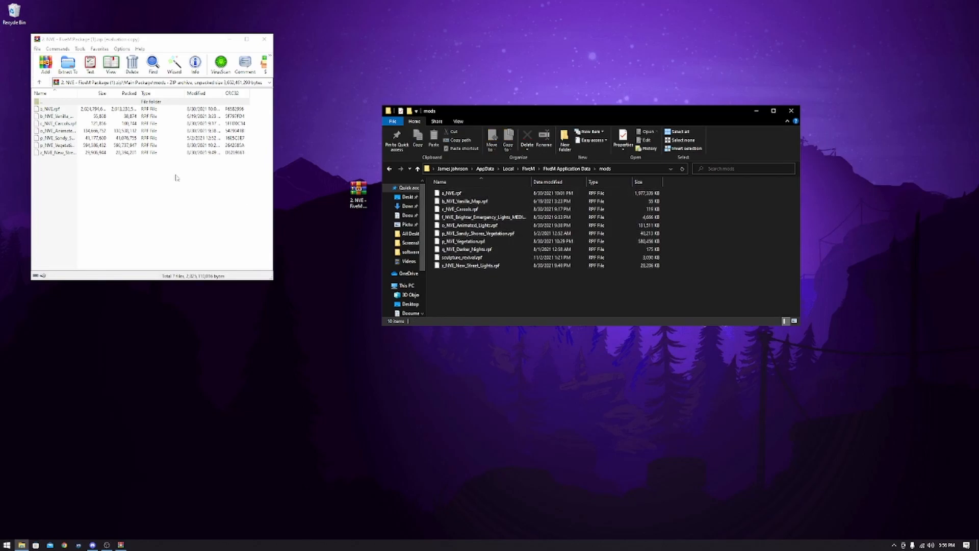
mouse_move(143, 182)
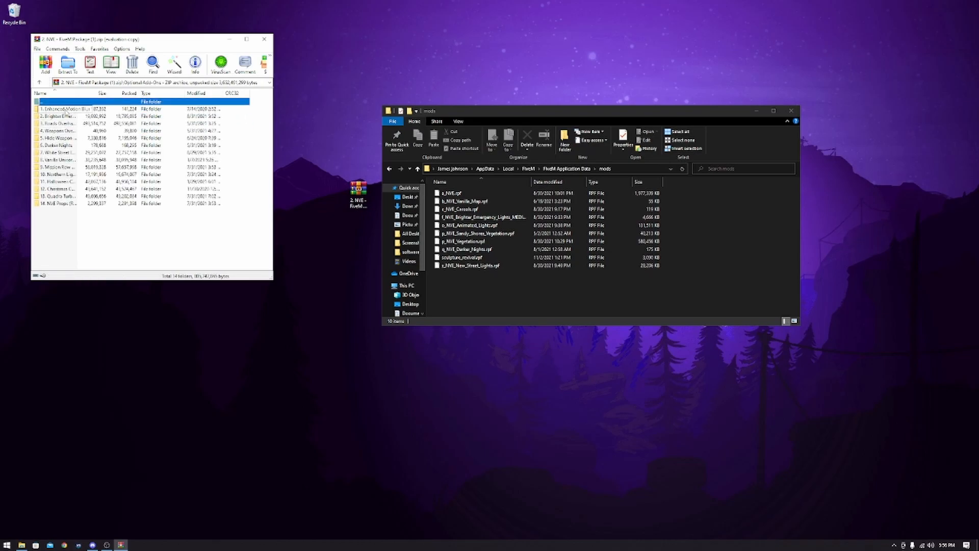
double_click(57, 117)
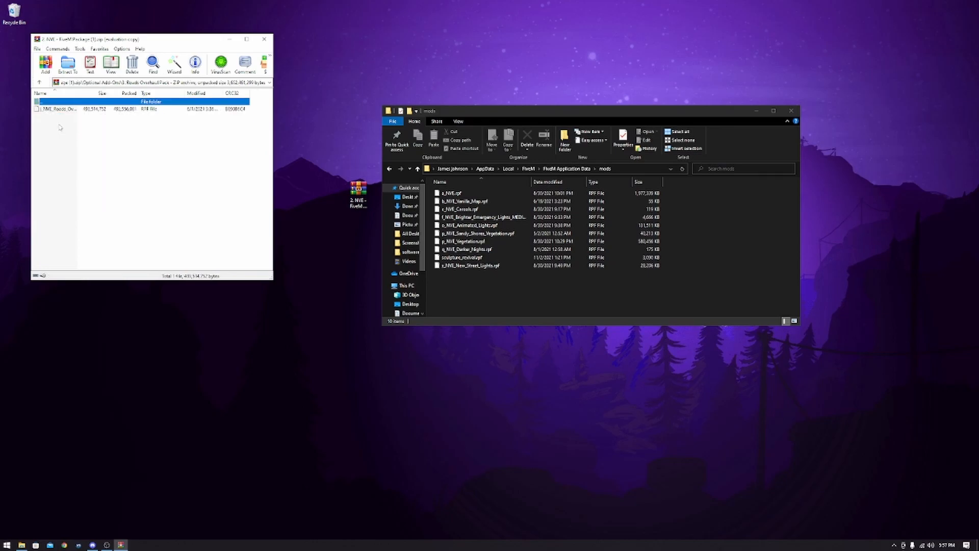
left_click(74, 108)
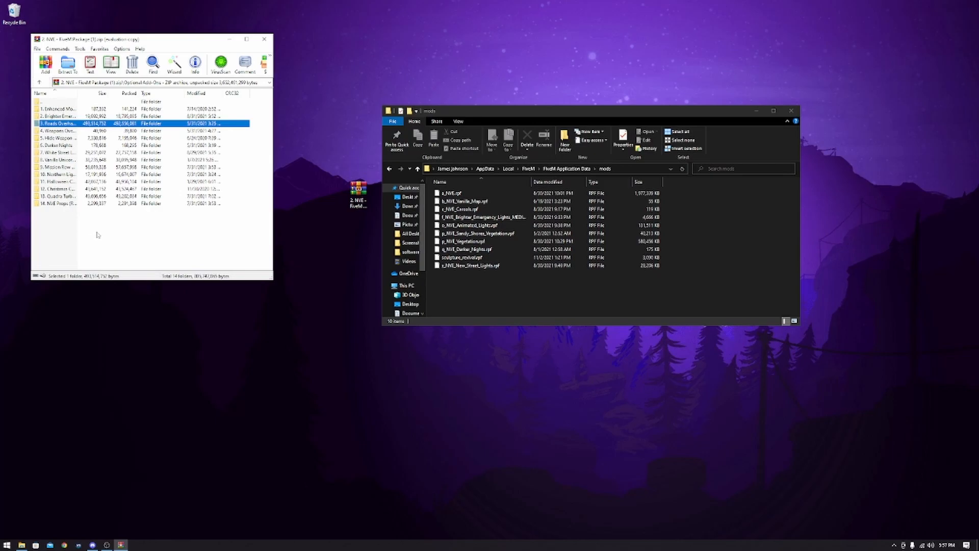
mouse_move(66, 203)
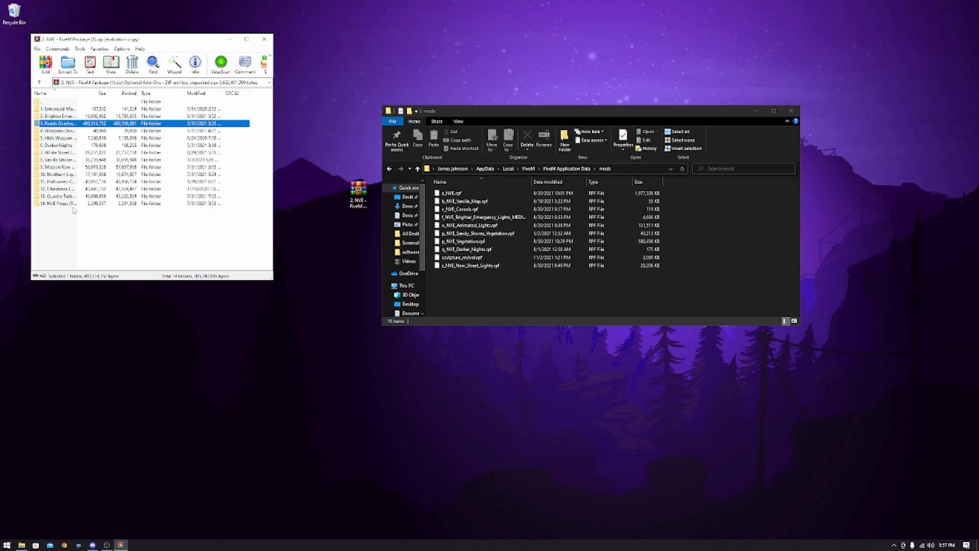
mouse_move(97, 233)
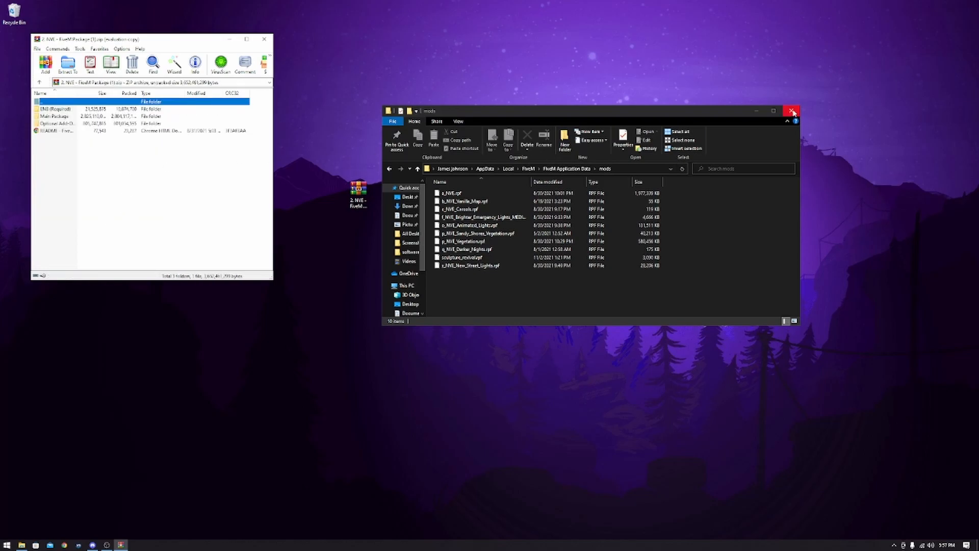
Step: Close the mods window and browse into the archive's ENB (Required) folder with its Ultra, Medium and Low presets
left_click(791, 110)
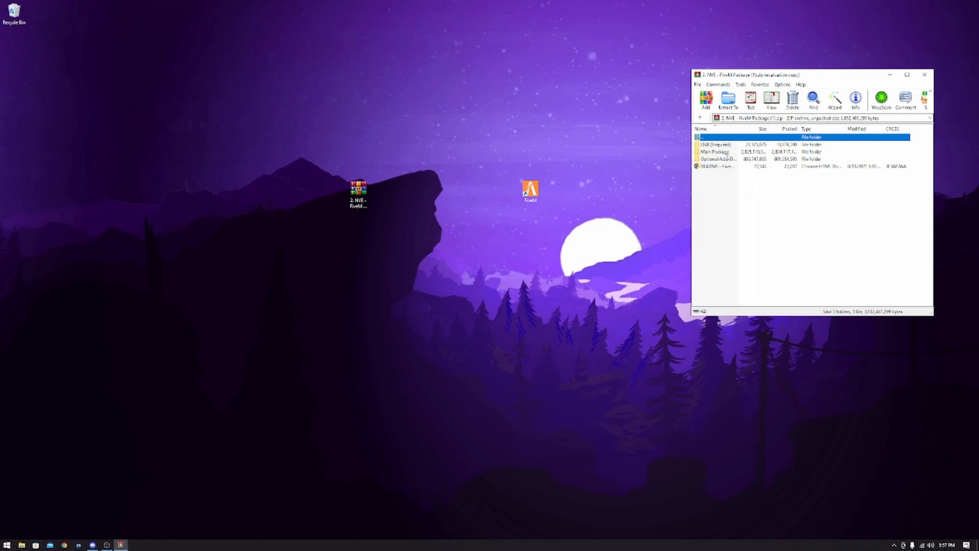
left_click(718, 143)
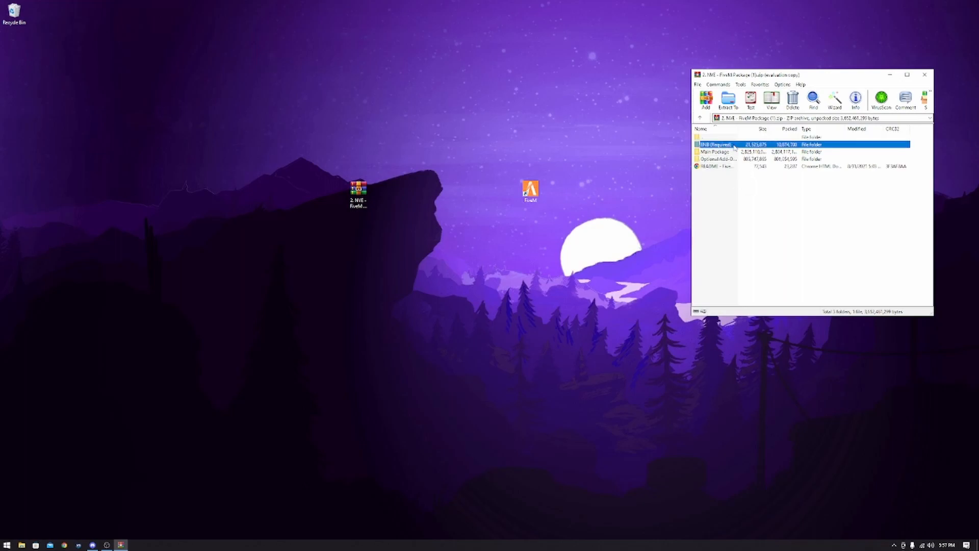
double_click(718, 143)
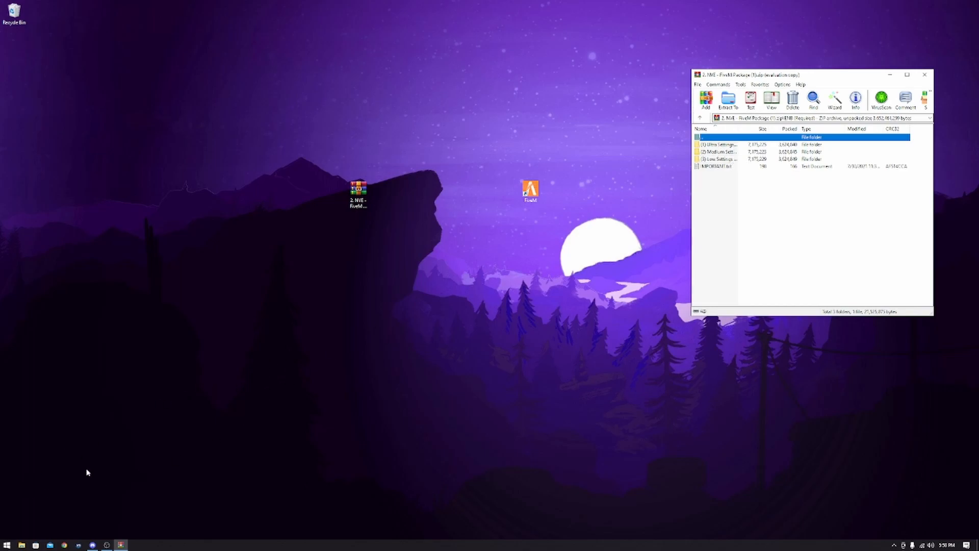
mouse_move(83, 542)
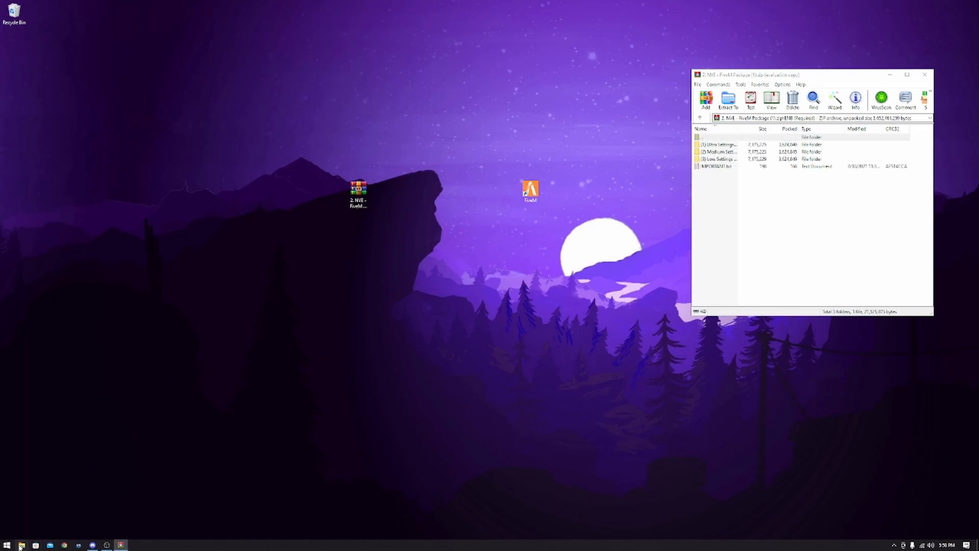
Step: Navigate a new Explorer window to C:\Program Files\Epic Games\GTAV
left_click(20, 545)
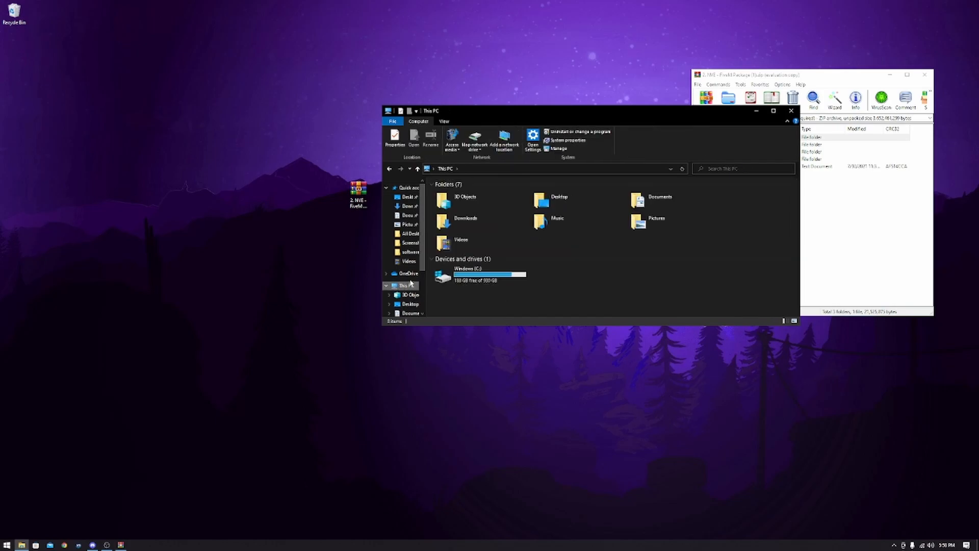
mouse_move(481, 274)
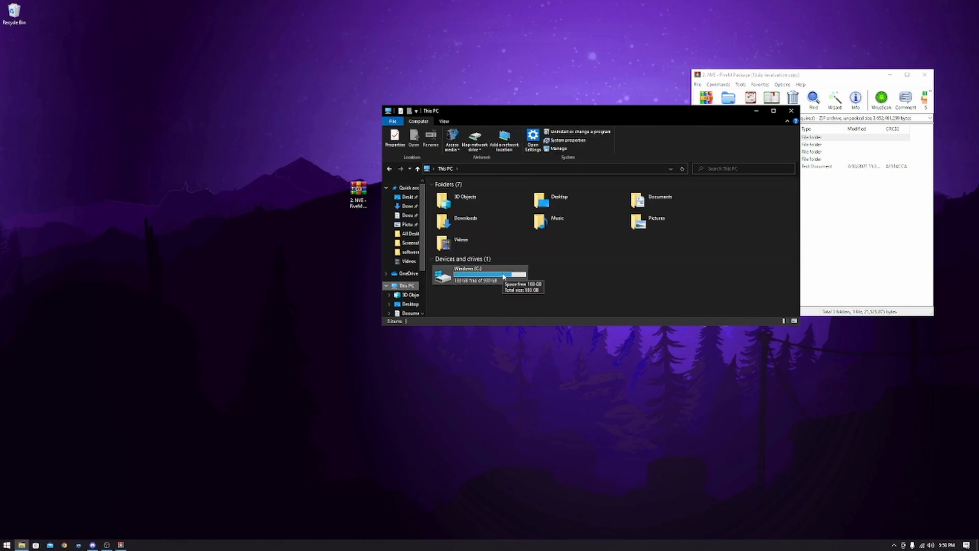
double_click(468, 274)
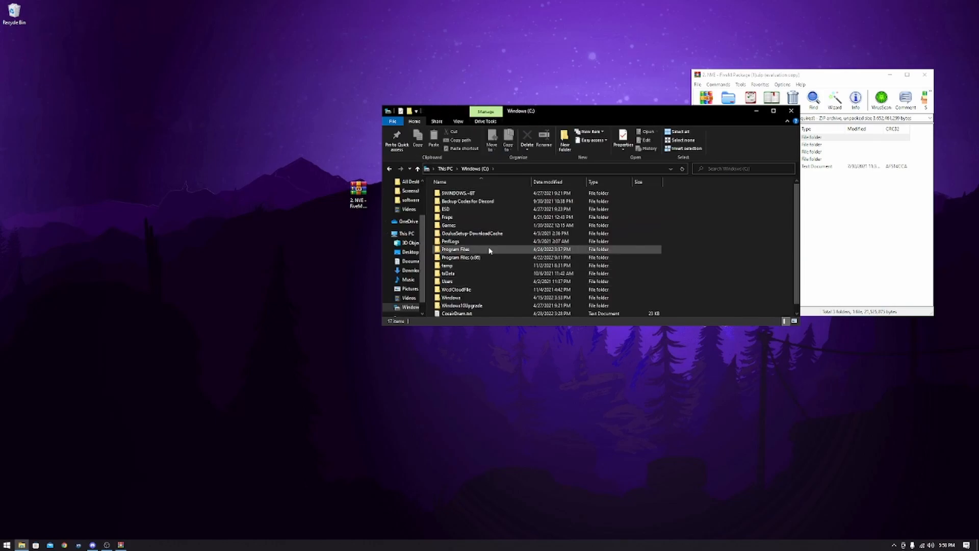
double_click(456, 249)
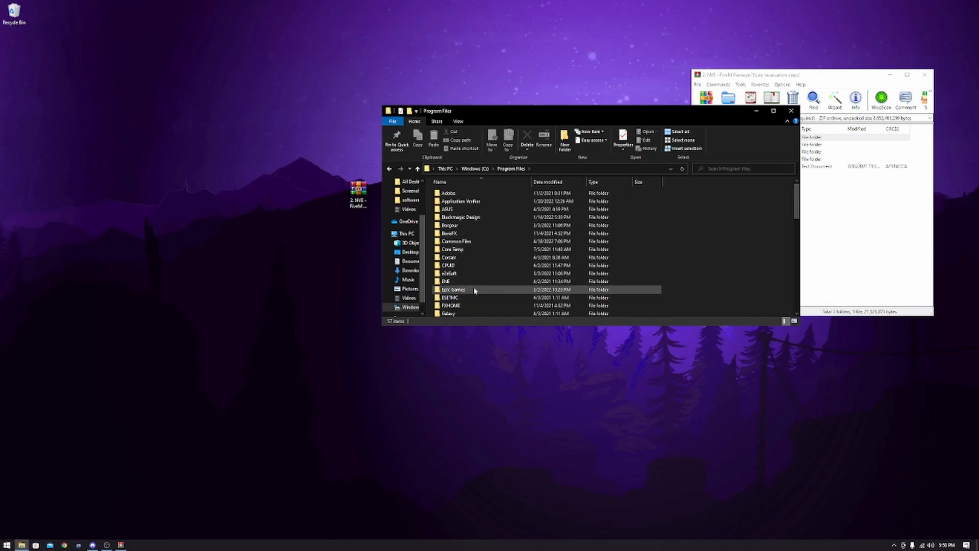
double_click(452, 289)
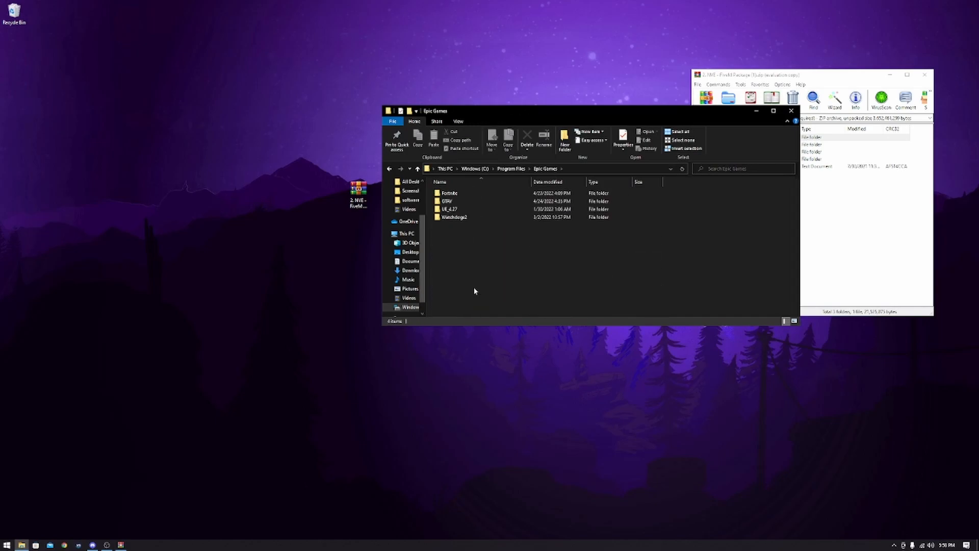
left_click(450, 208)
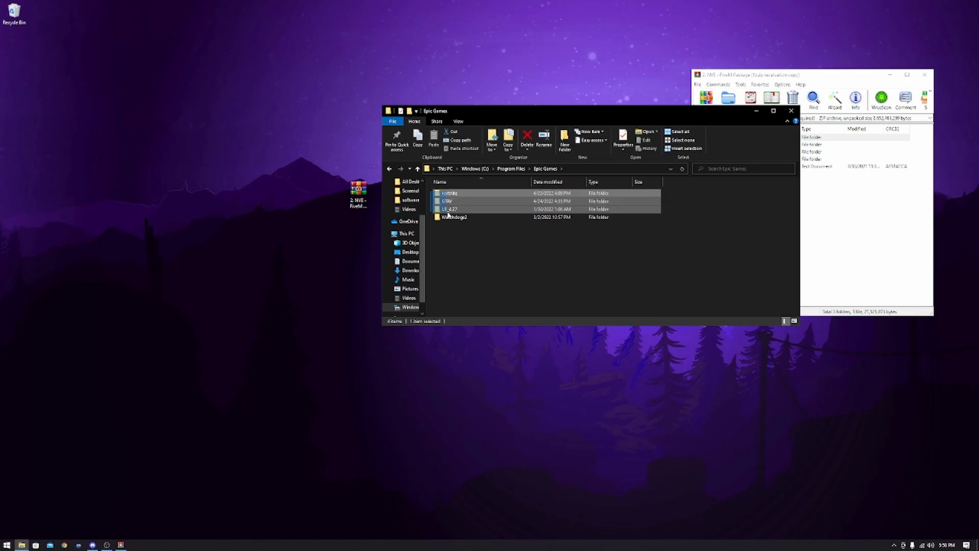
left_click(462, 201)
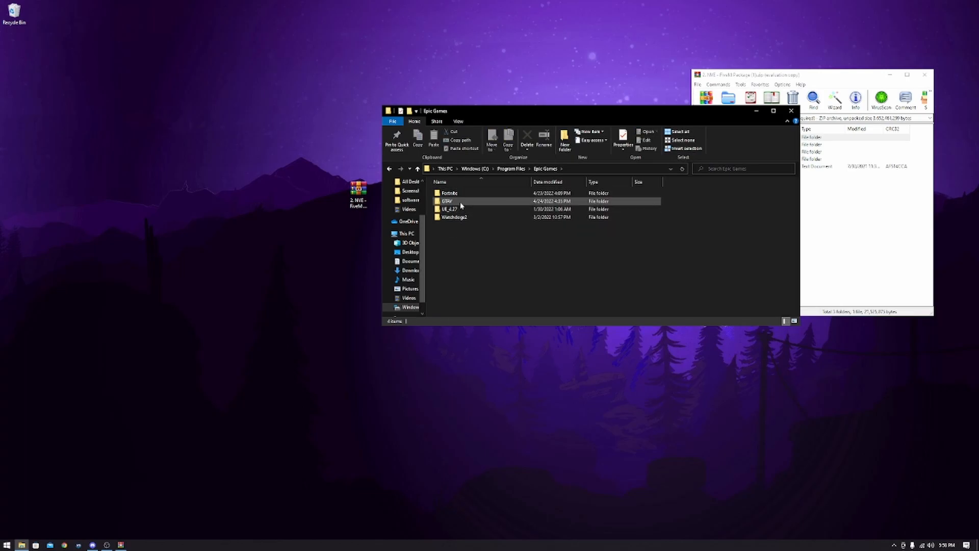
double_click(449, 201)
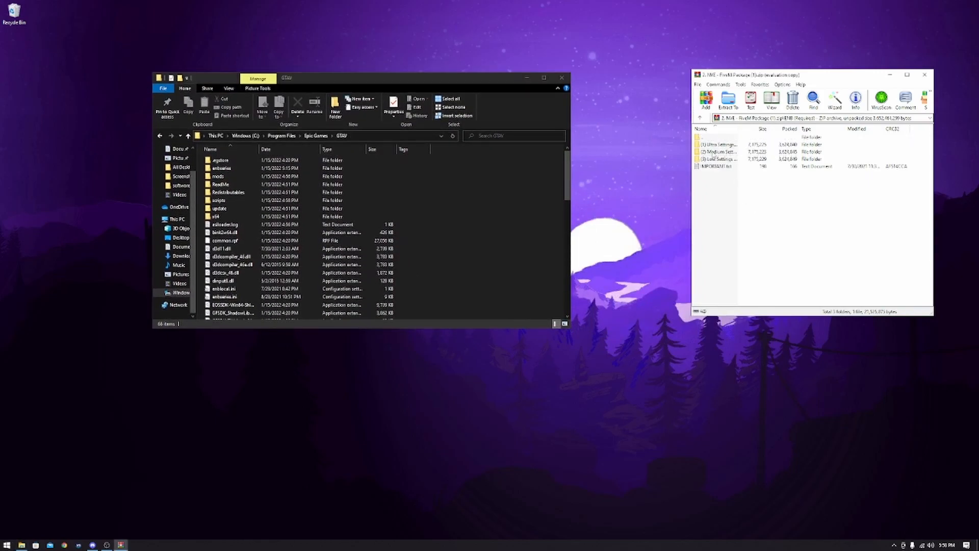
Step: Copy all Ultra Settings preset ENB files into GTAV, replacing existing files, and close Explorer
double_click(718, 144)
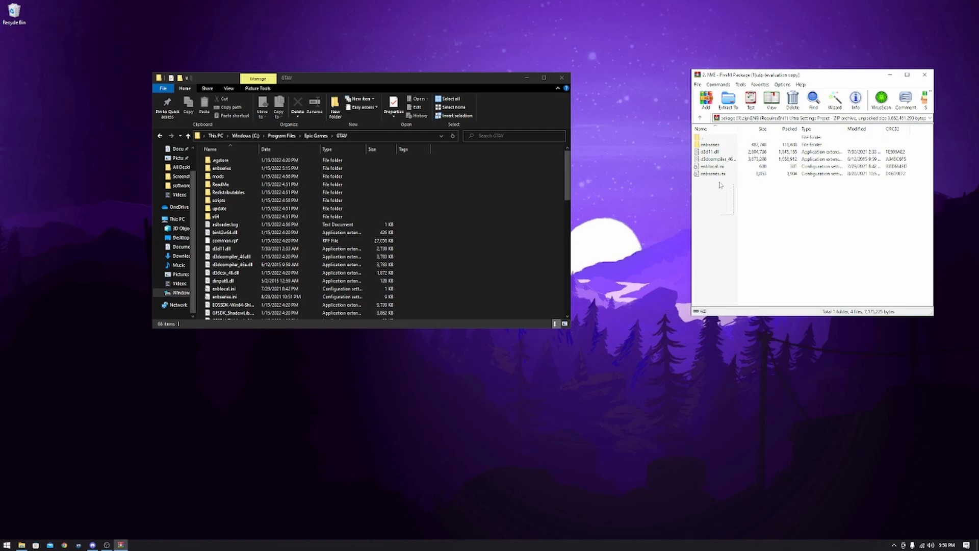
key("ctrl+a")
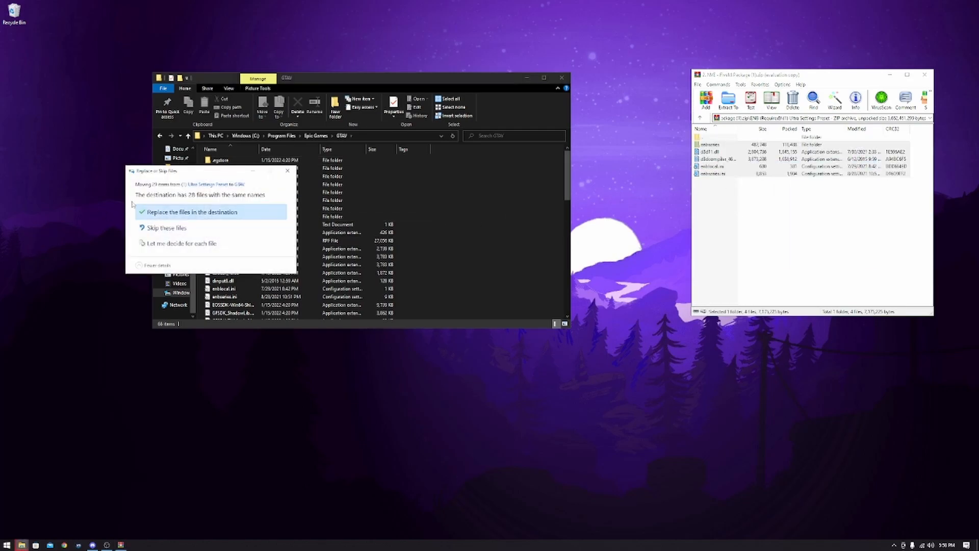
mouse_move(250, 198)
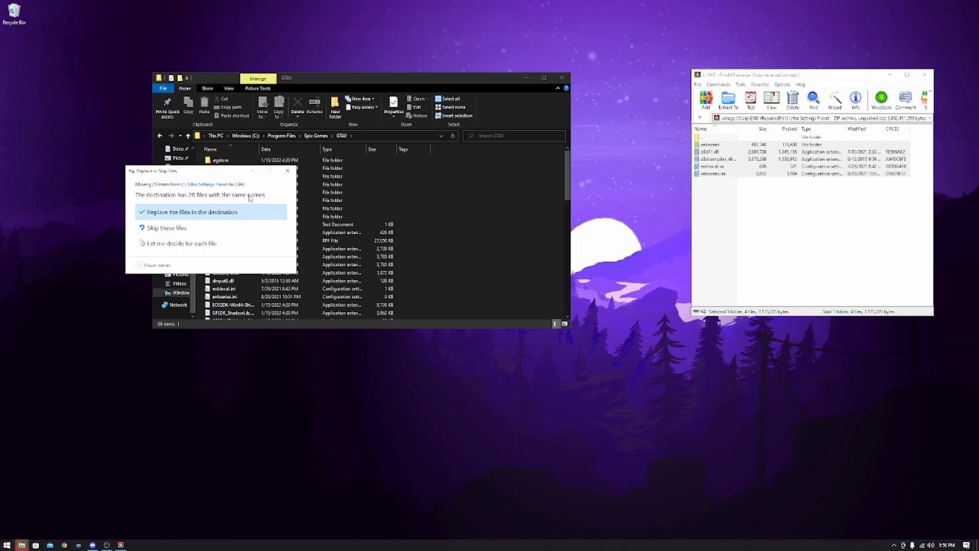
left_click(190, 212)
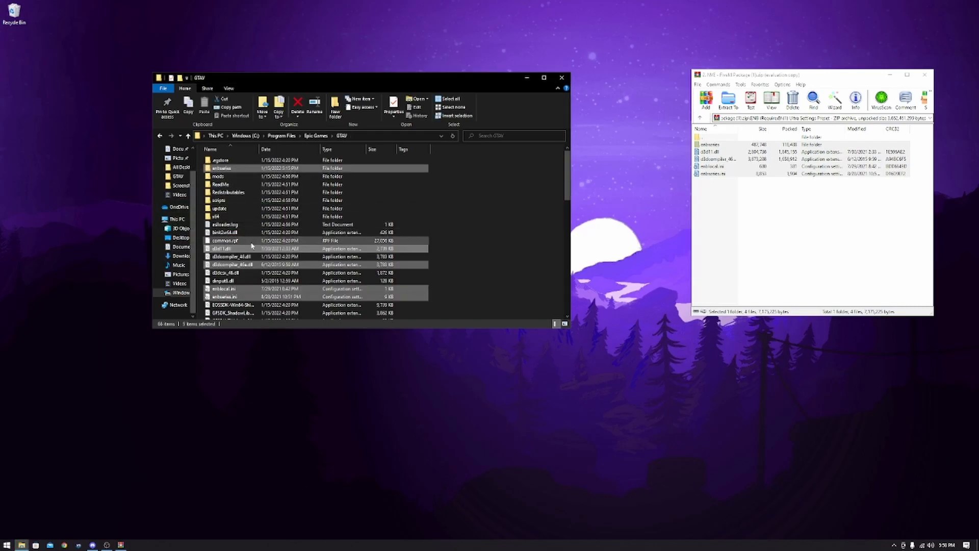
mouse_move(247, 252)
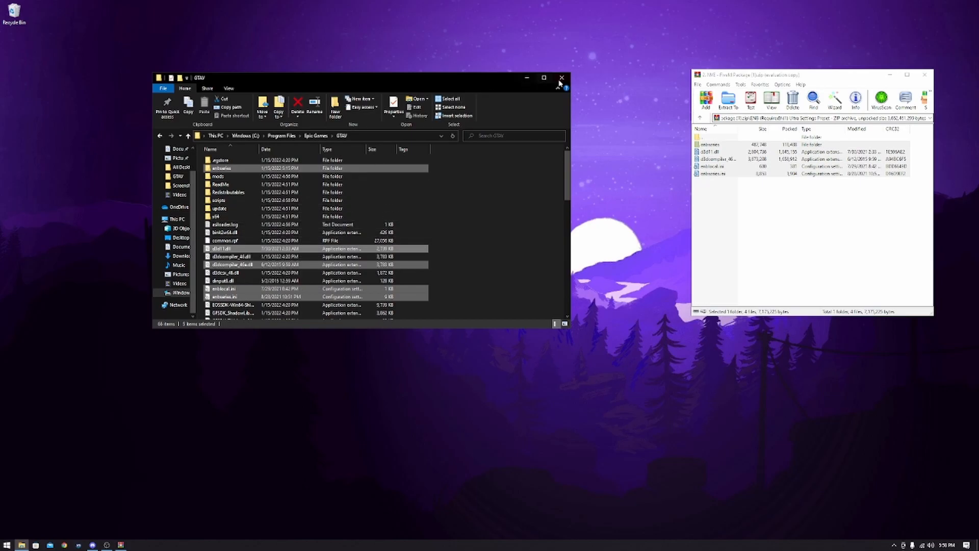
left_click(561, 79)
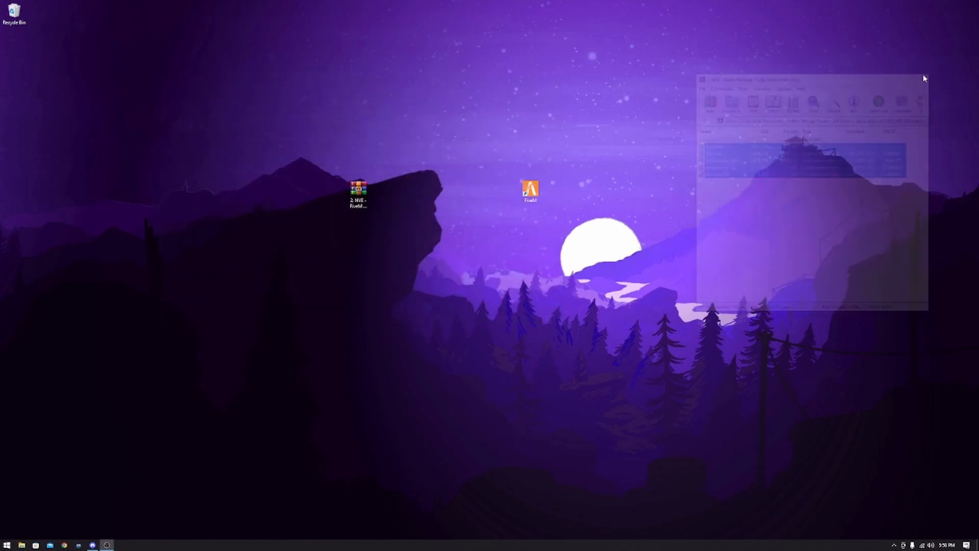